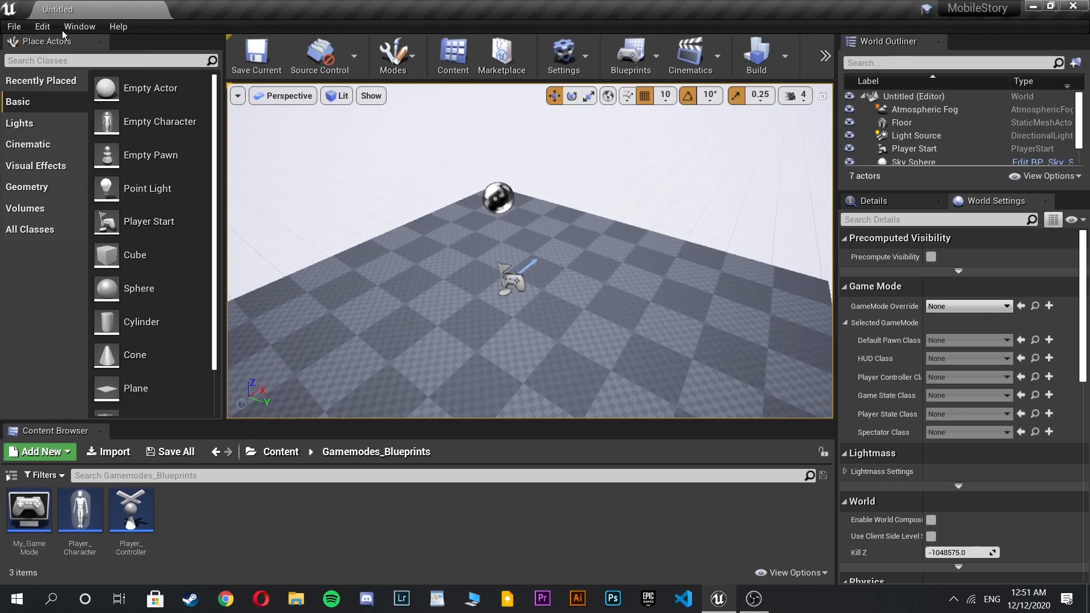
Open the Edit menu to reach Project Settings.
{"action": "left_click", "coordinate": [43, 26]}
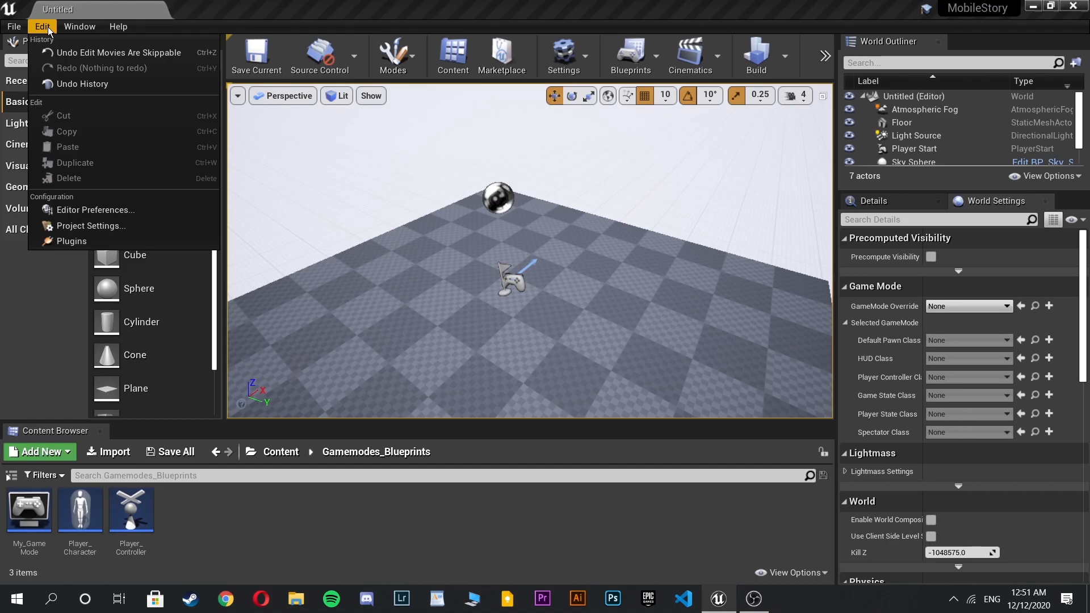
{"action": "mouse_move", "coordinate": [90, 226]}
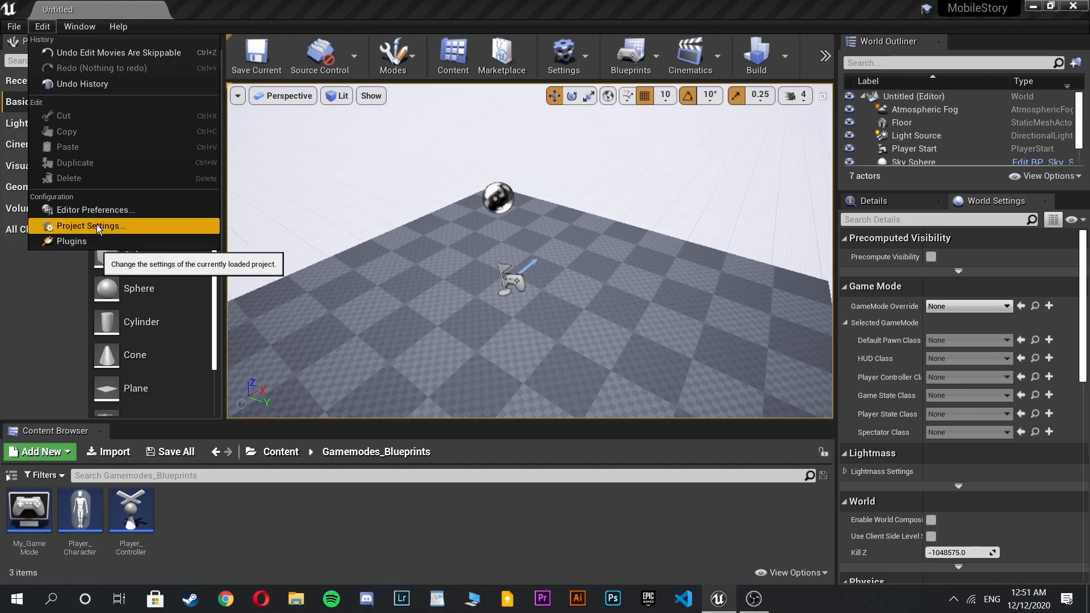
Open Project Settings and show the Movies page.
{"action": "left_click", "coordinate": [90, 225]}
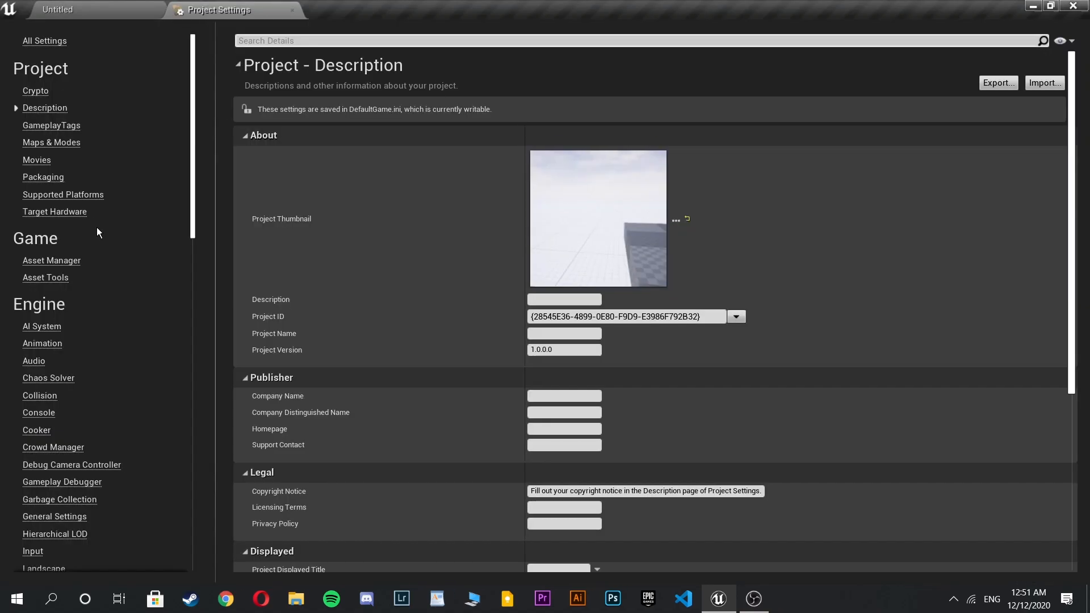
{"action": "mouse_move", "coordinate": [68, 177]}
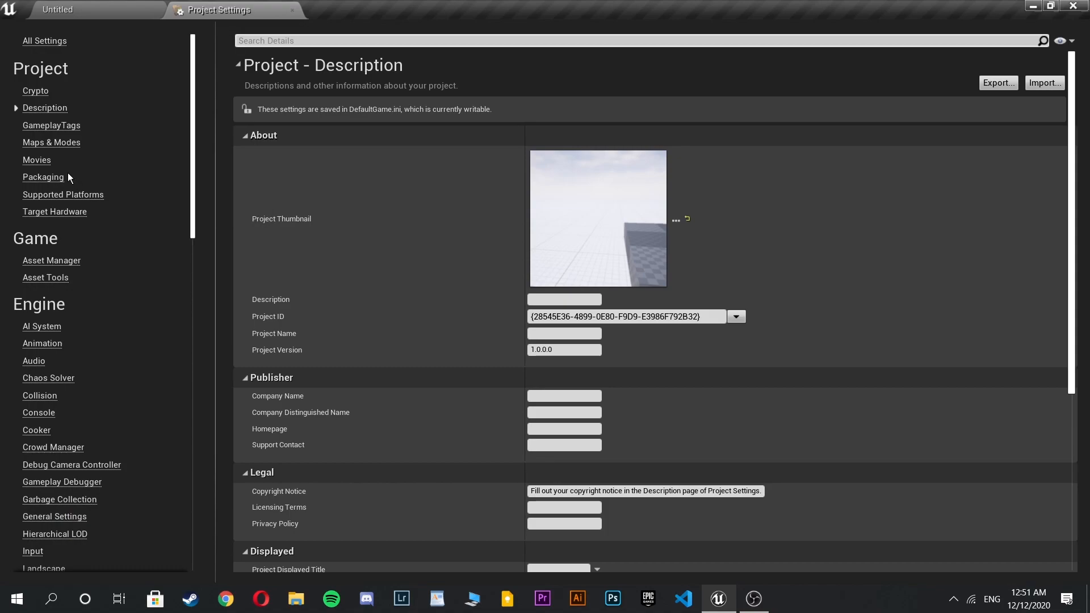
{"action": "left_click", "coordinate": [37, 160]}
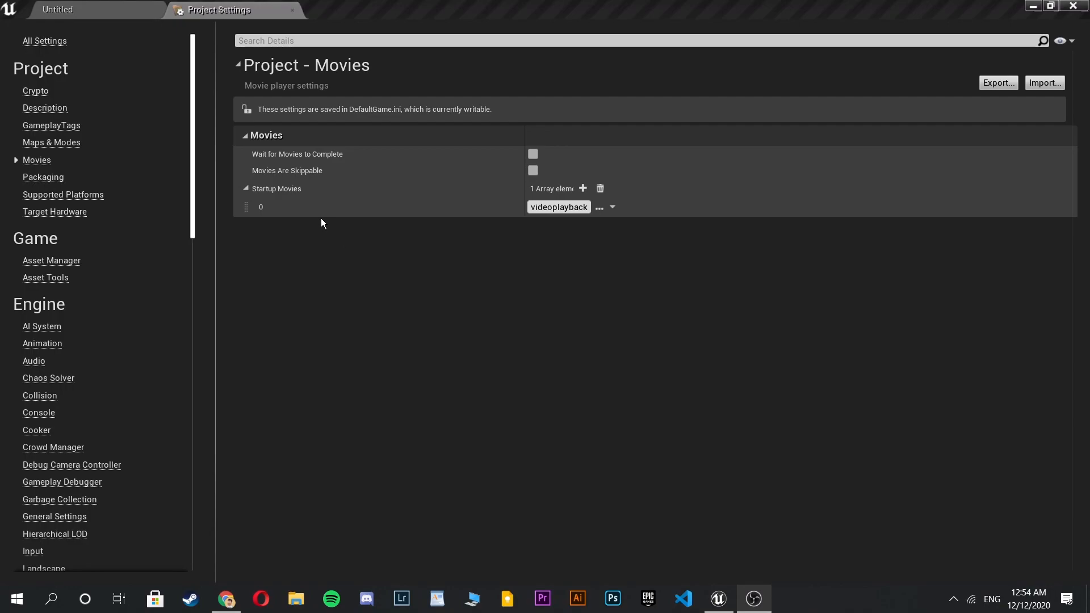
{"action": "mouse_move", "coordinate": [599, 188]}
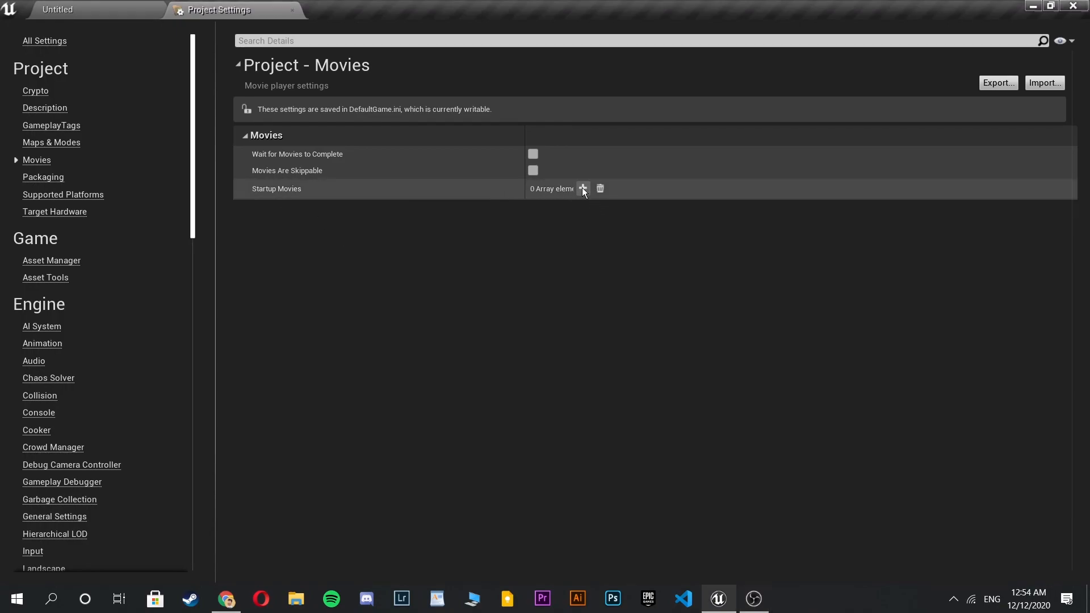
Add a Startup Movies element and select videoplayback.mp4 as its video.
{"action": "left_click", "coordinate": [582, 188]}
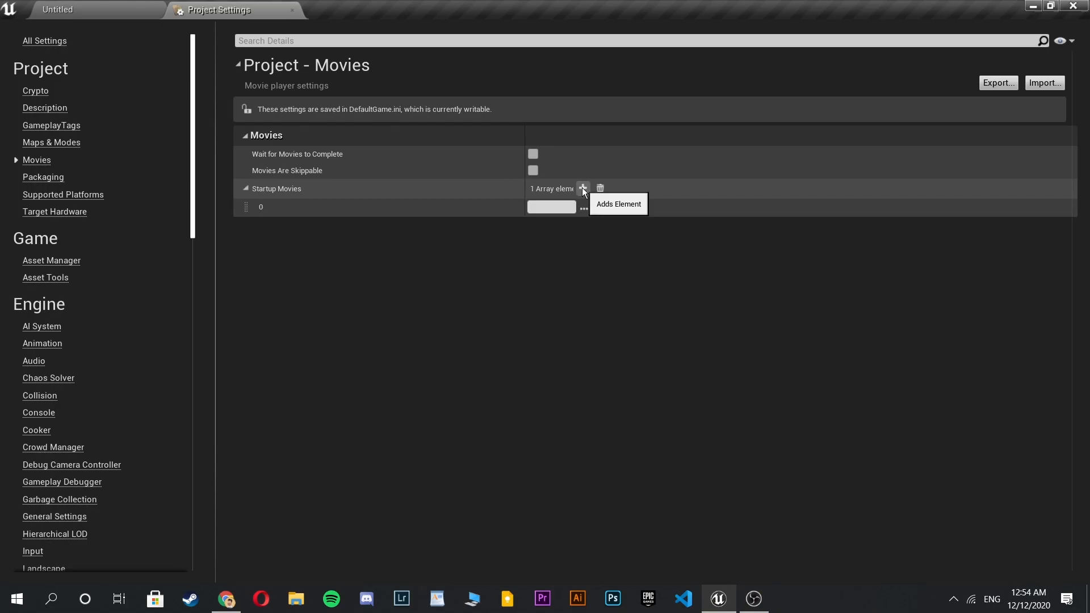
{"action": "mouse_move", "coordinate": [256, 202]}
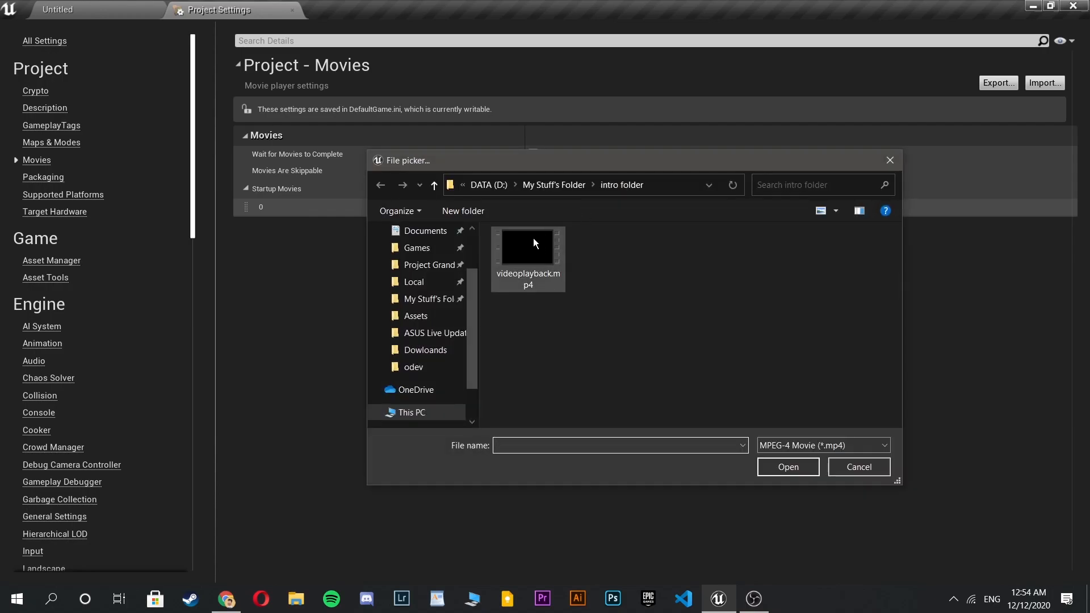
{"action": "left_click", "coordinate": [526, 247]}
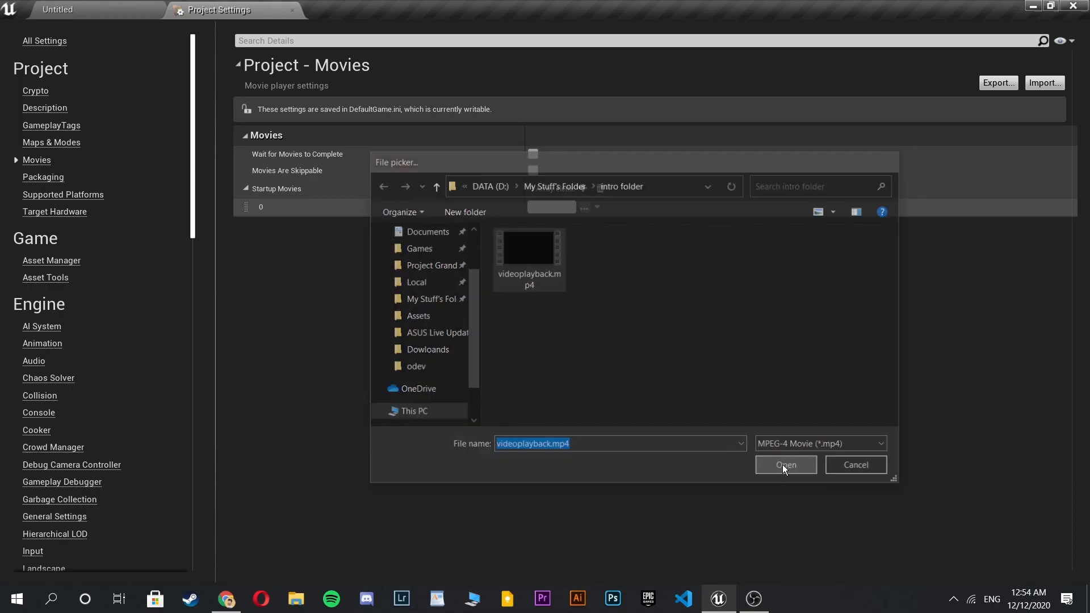
{"action": "left_click", "coordinate": [784, 465]}
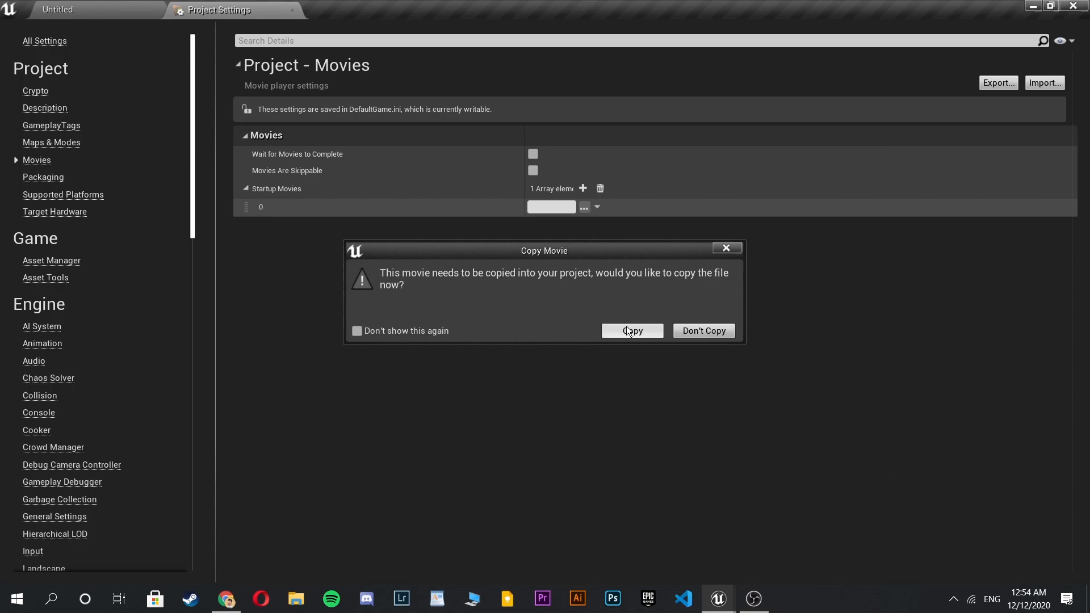
{"action": "left_click", "coordinate": [631, 331]}
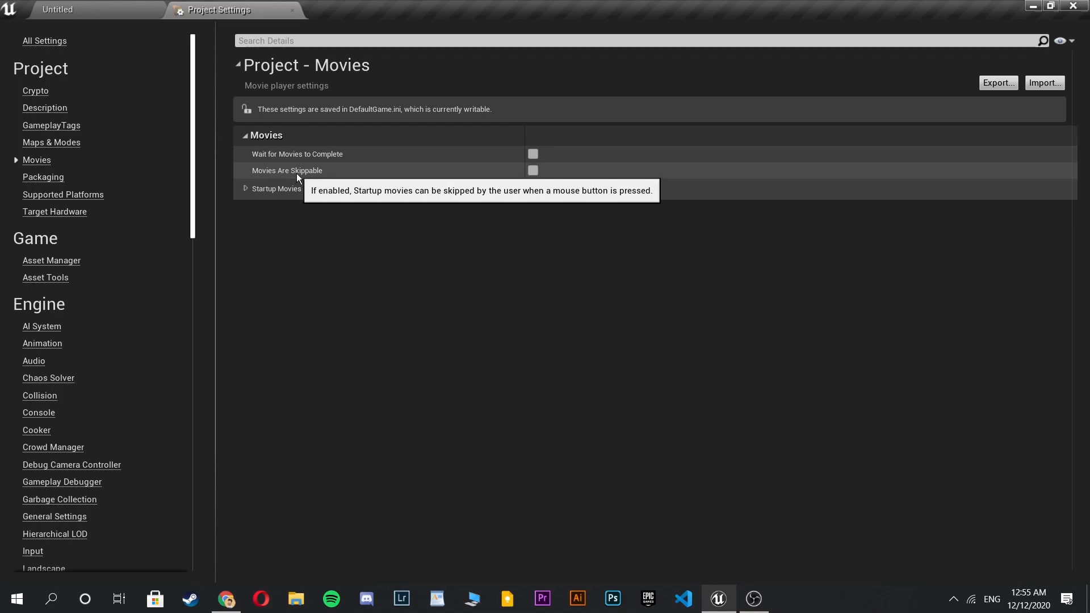
{"action": "mouse_move", "coordinate": [302, 175]}
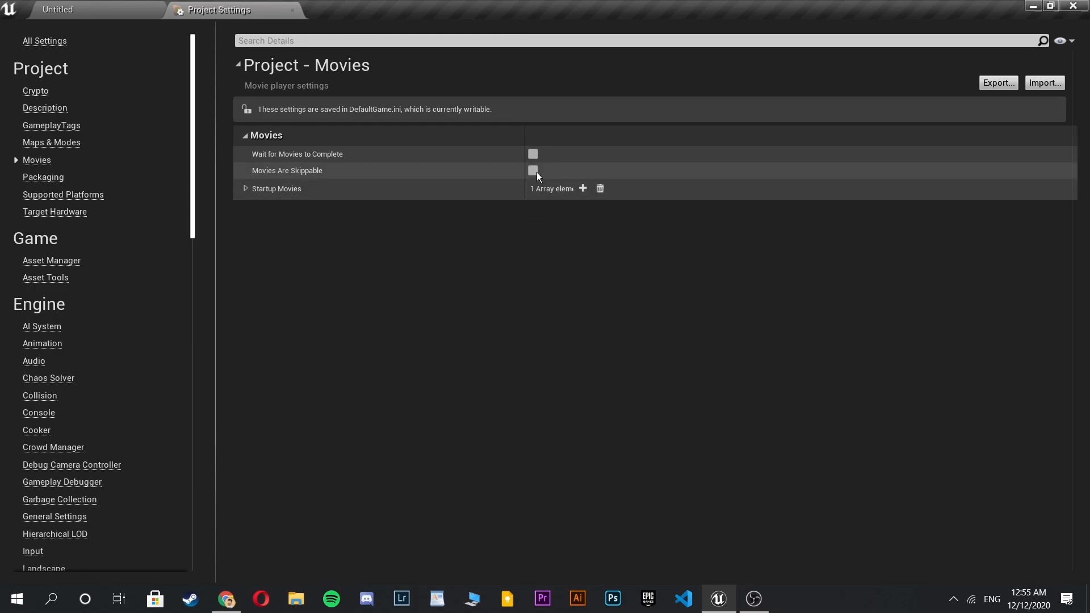
{"action": "mouse_move", "coordinate": [349, 167]}
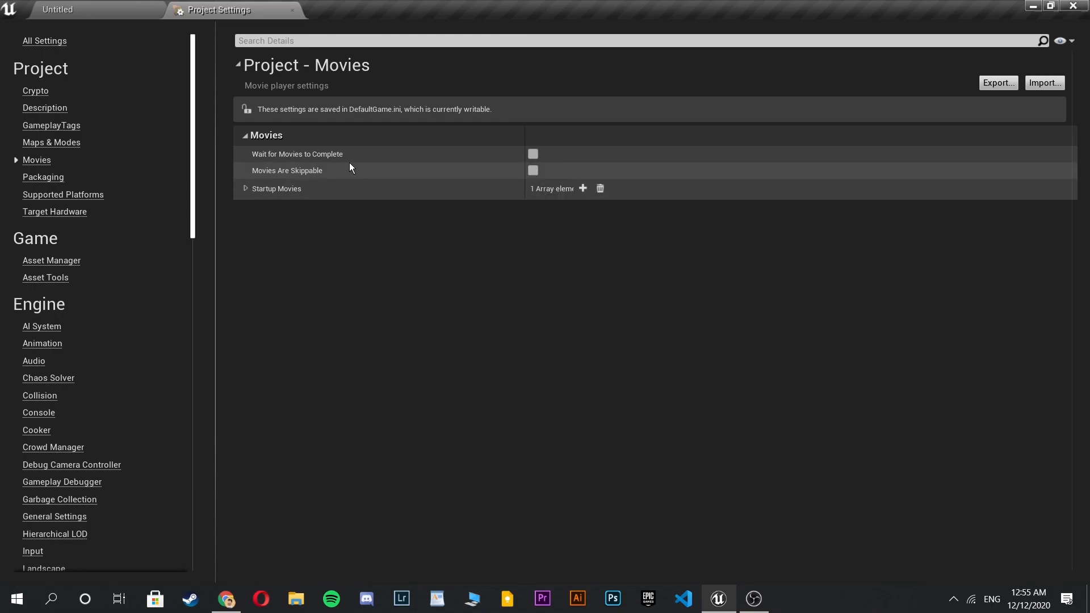
{"action": "mouse_move", "coordinate": [337, 153]}
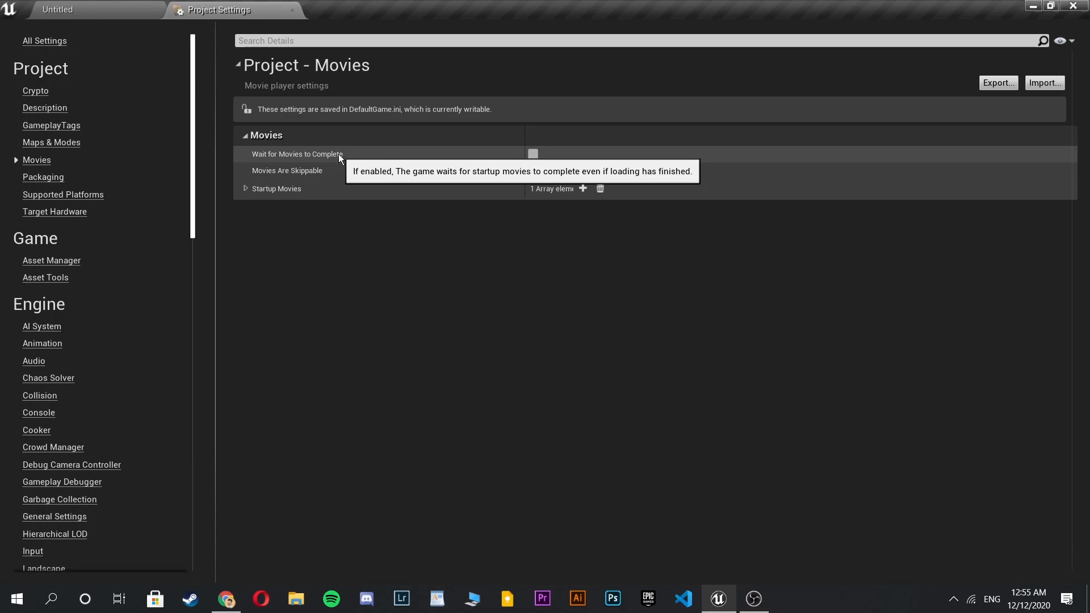
{"action": "mouse_move", "coordinate": [341, 163]}
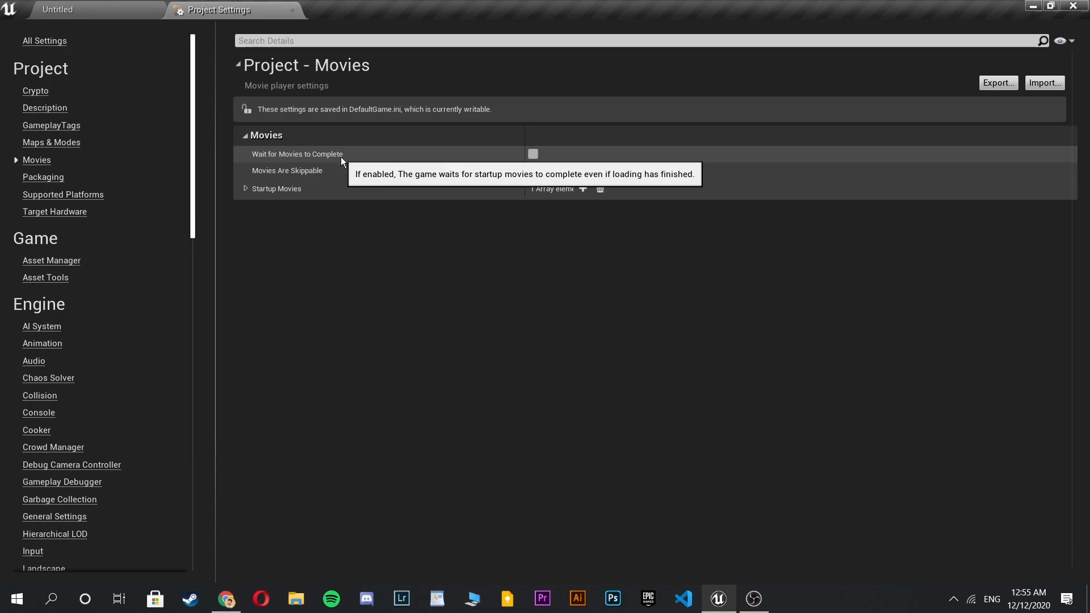
{"action": "mouse_move", "coordinate": [514, 158]}
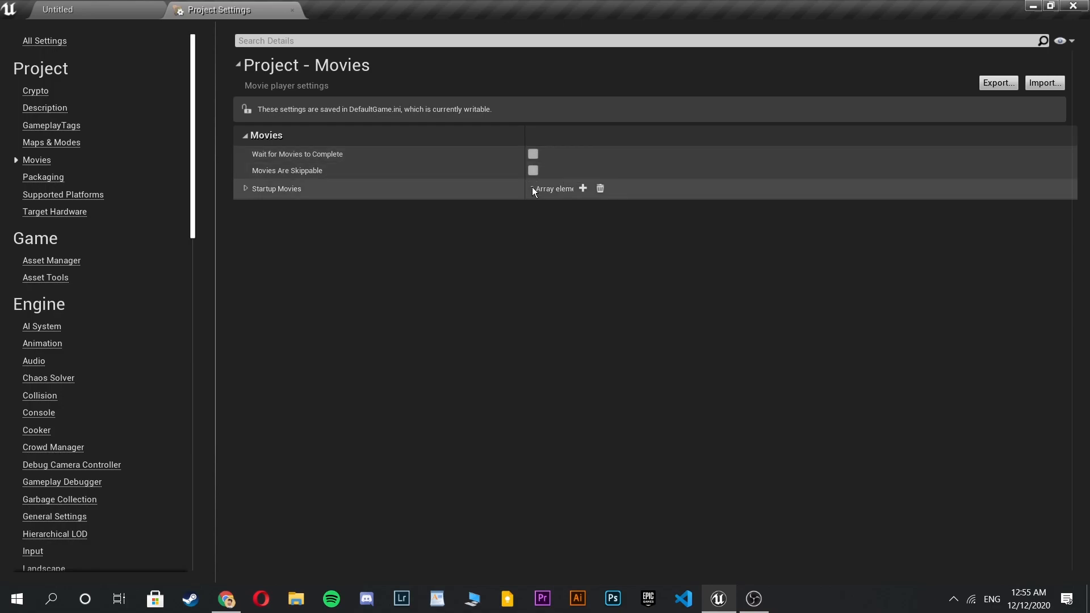
{"action": "left_click", "coordinate": [582, 188]}
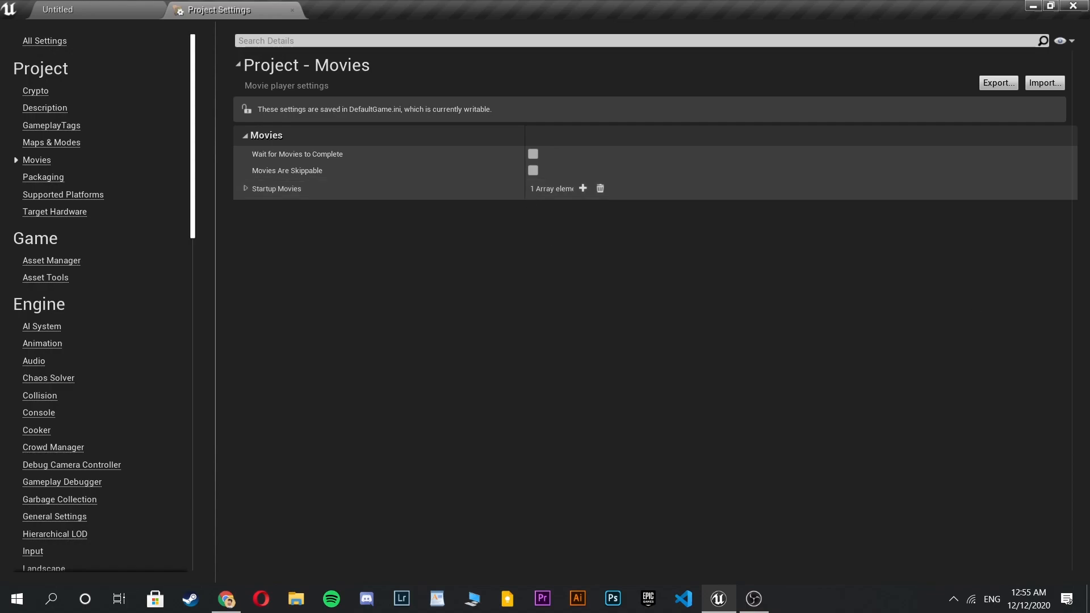